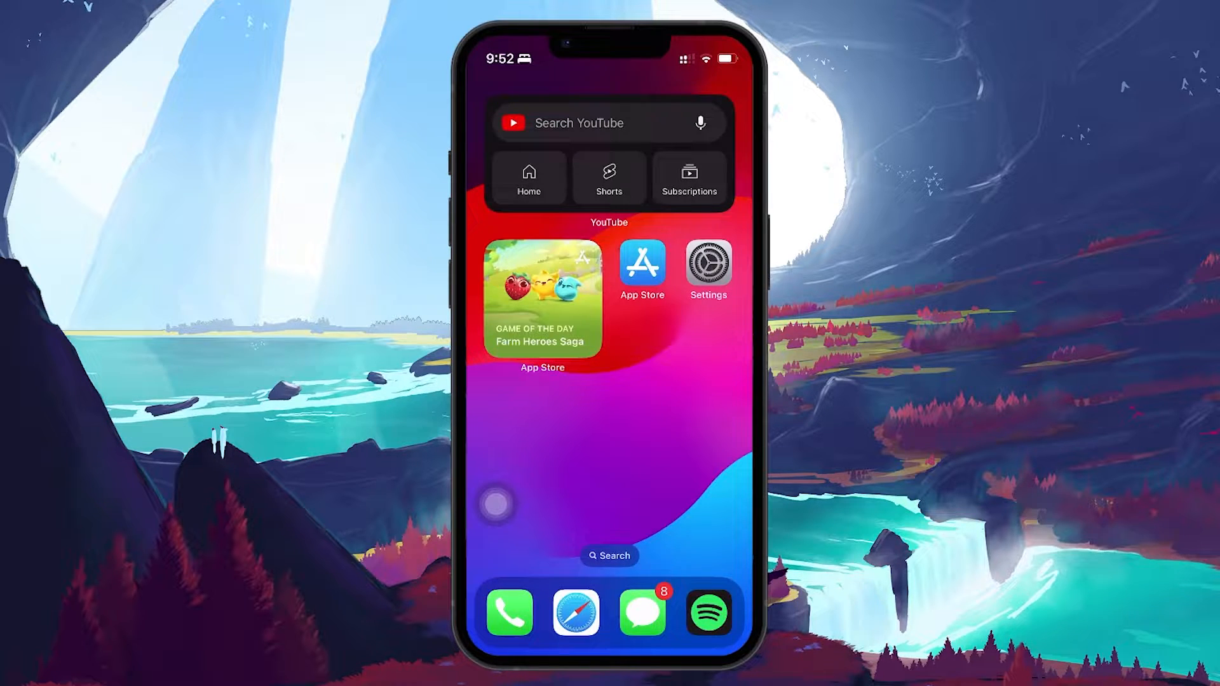
# Step: Forget the HUAWEI Y9 Prime 2019 network from its Wi-Fi details page
pyautogui.click(706, 264)
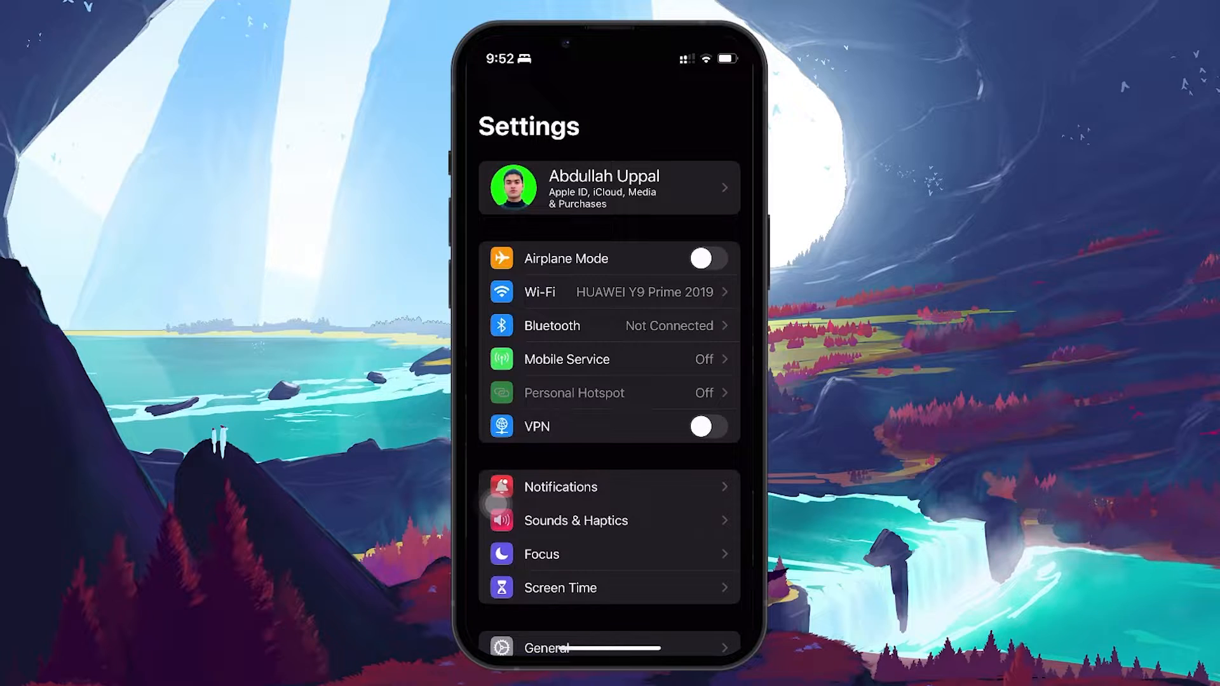
pyautogui.click(607, 292)
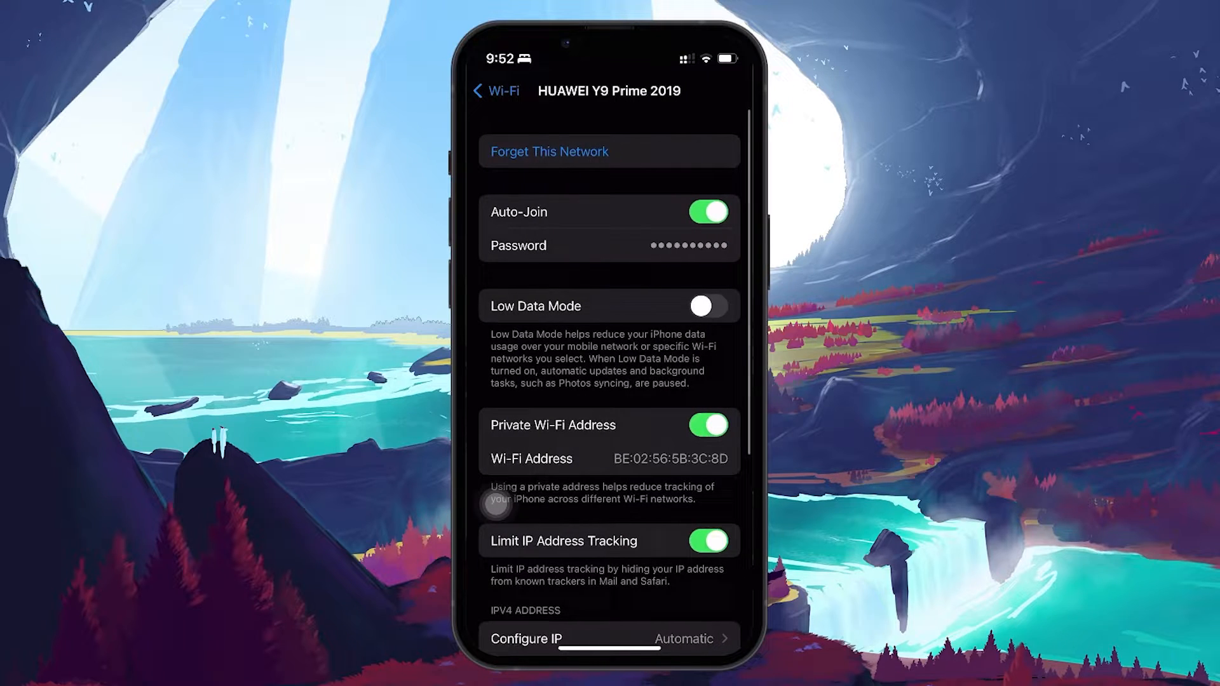
pyautogui.click(548, 152)
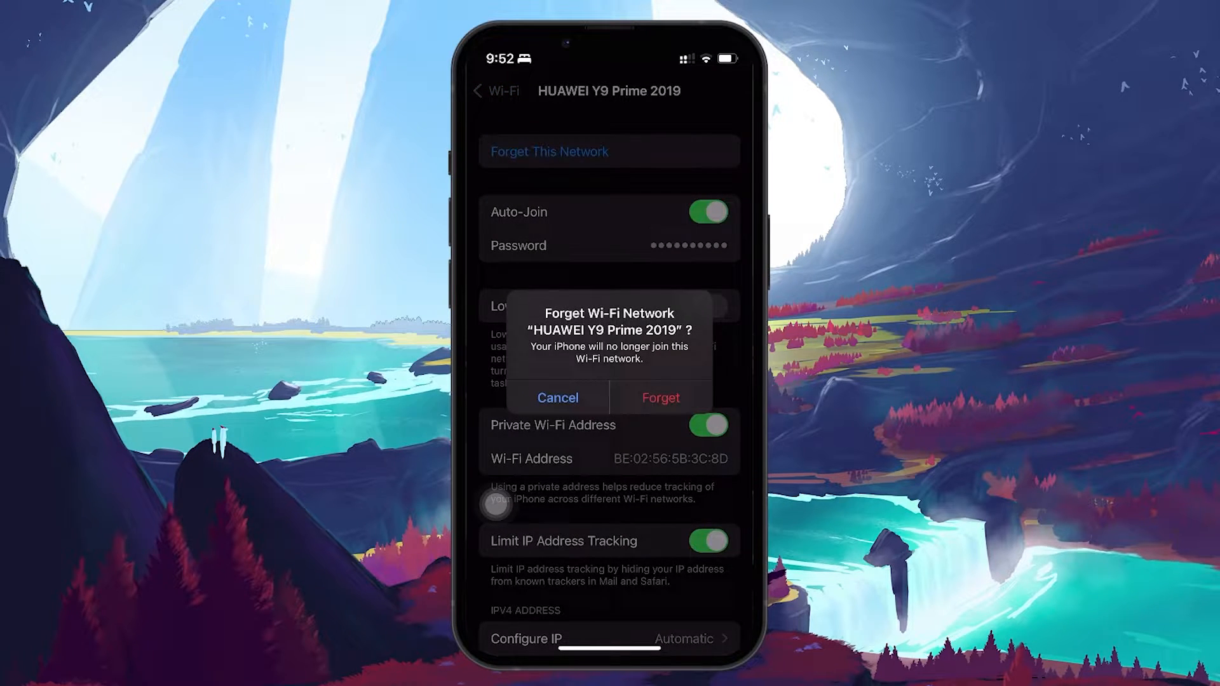
pyautogui.click(557, 398)
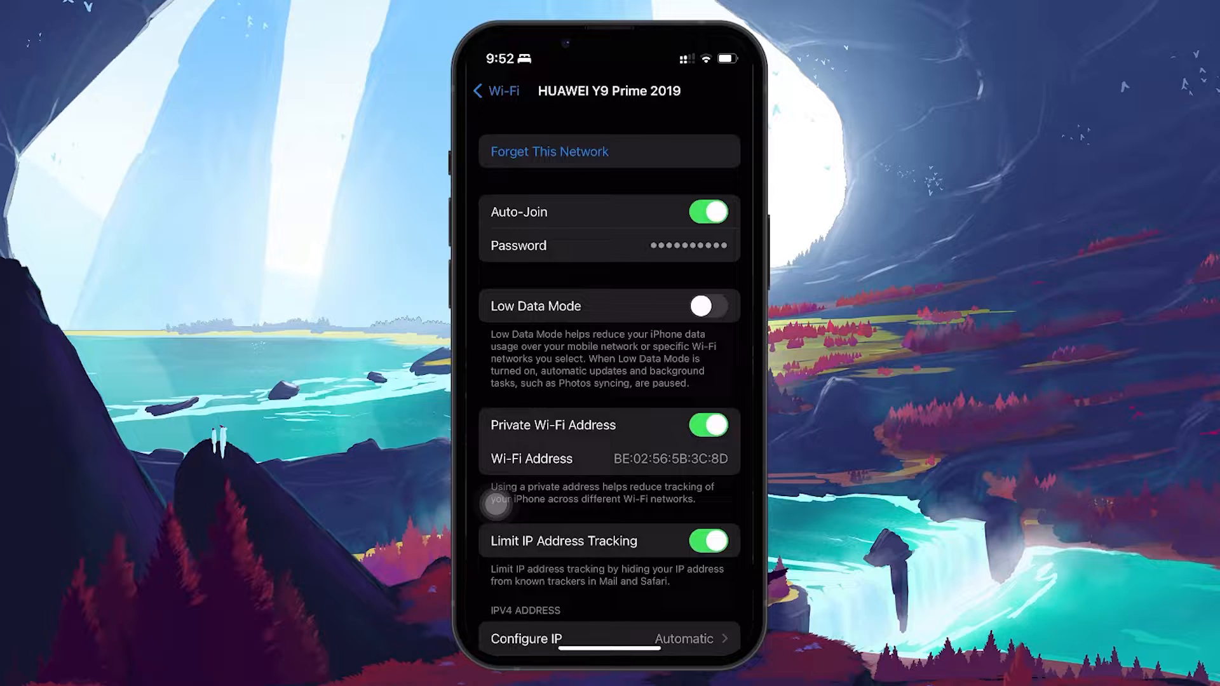
pyautogui.click(496, 90)
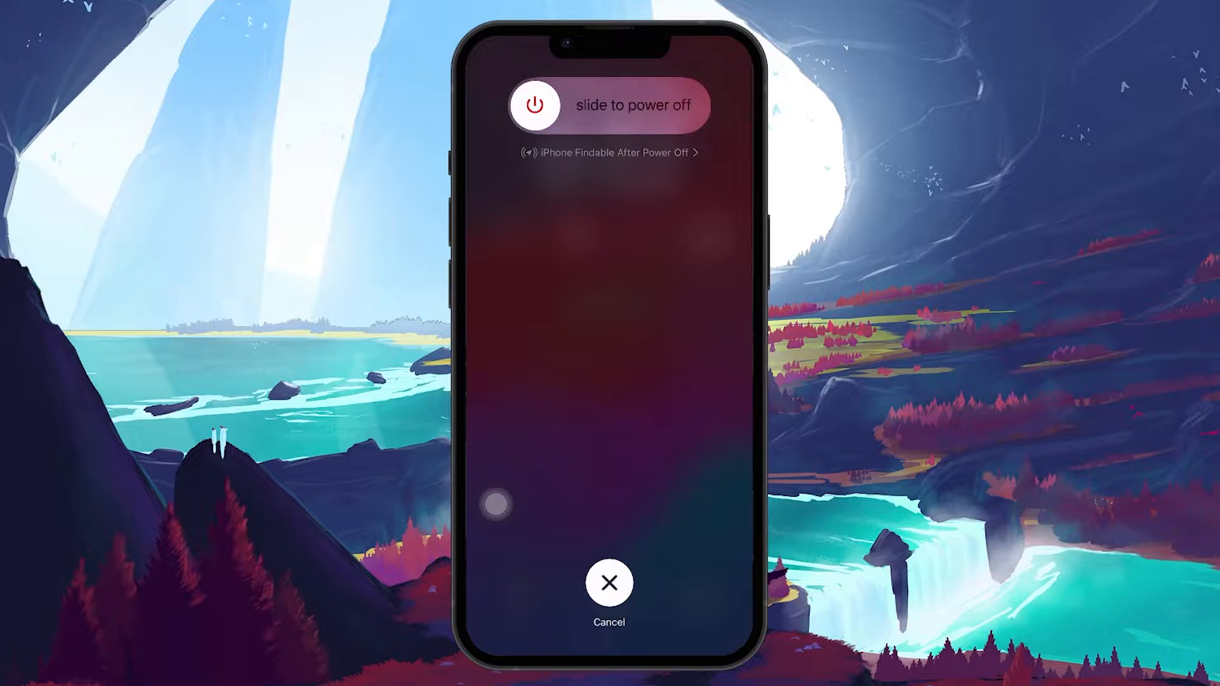
# Step: Slide to power off the iPhone, then switch it back on to the home screen
pyautogui.moveTo(534, 105); pyautogui.dragTo(679, 105)
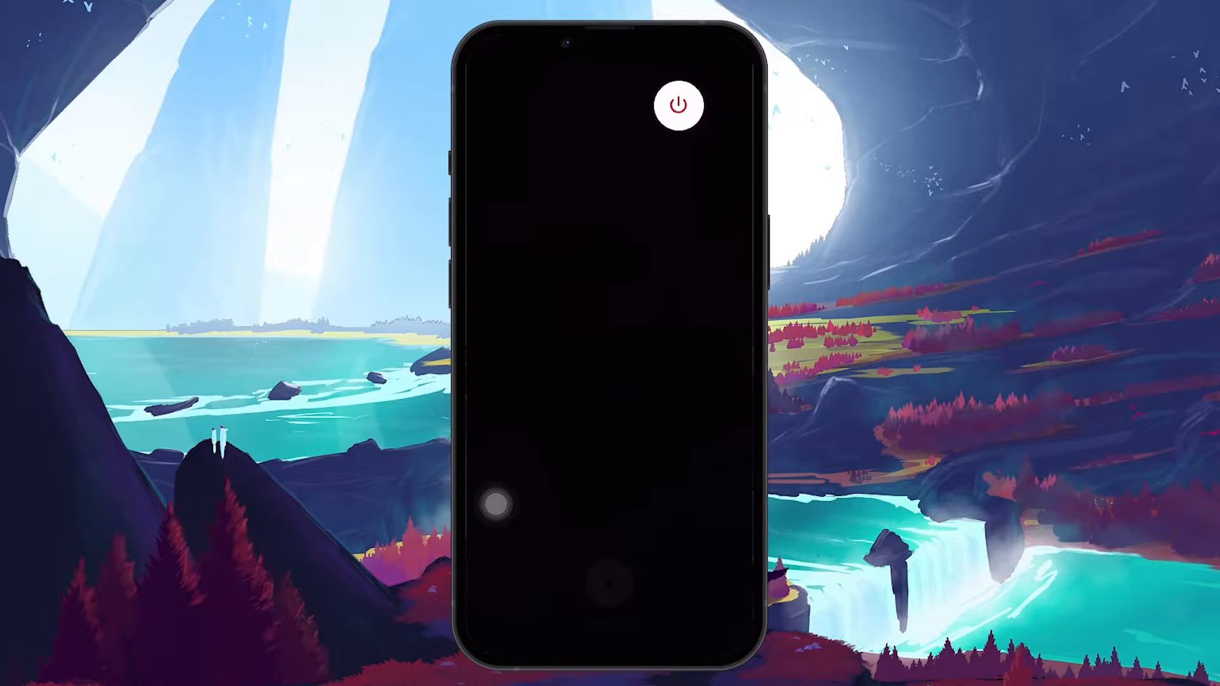
pyautogui.click(678, 105)
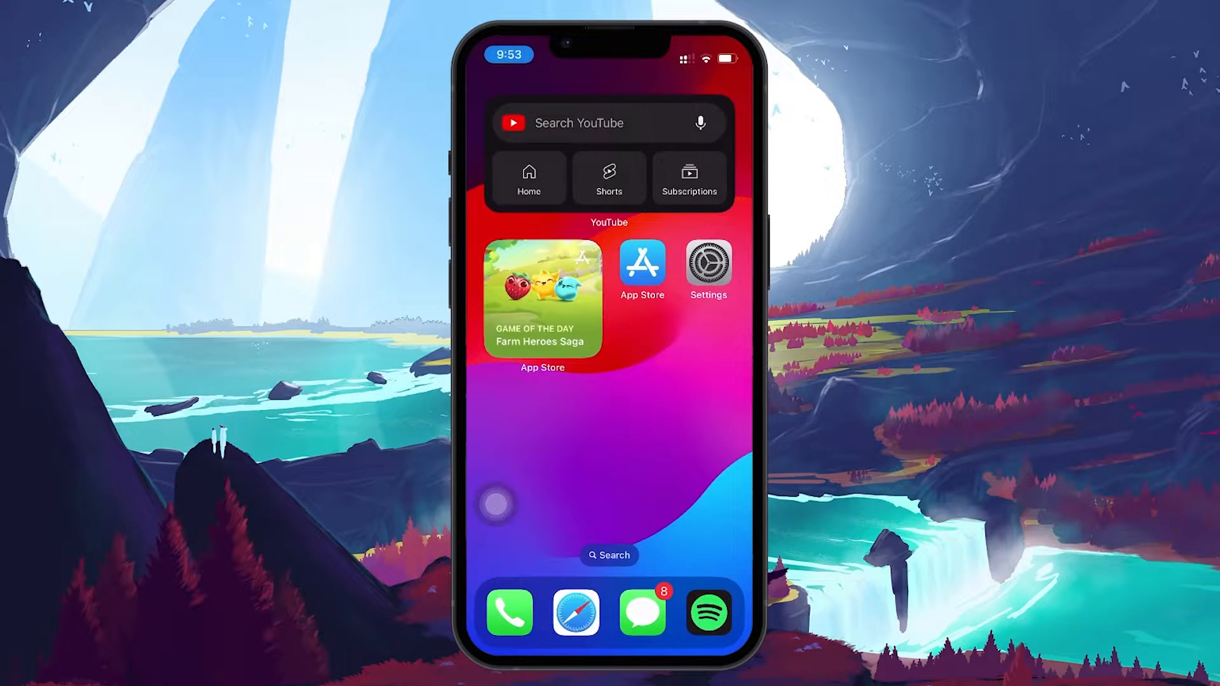
# Step: Confirm HUAWEI Y9 Prime 2019 is joined again in Wi-Fi, then return to main Settings
pyautogui.click(706, 262)
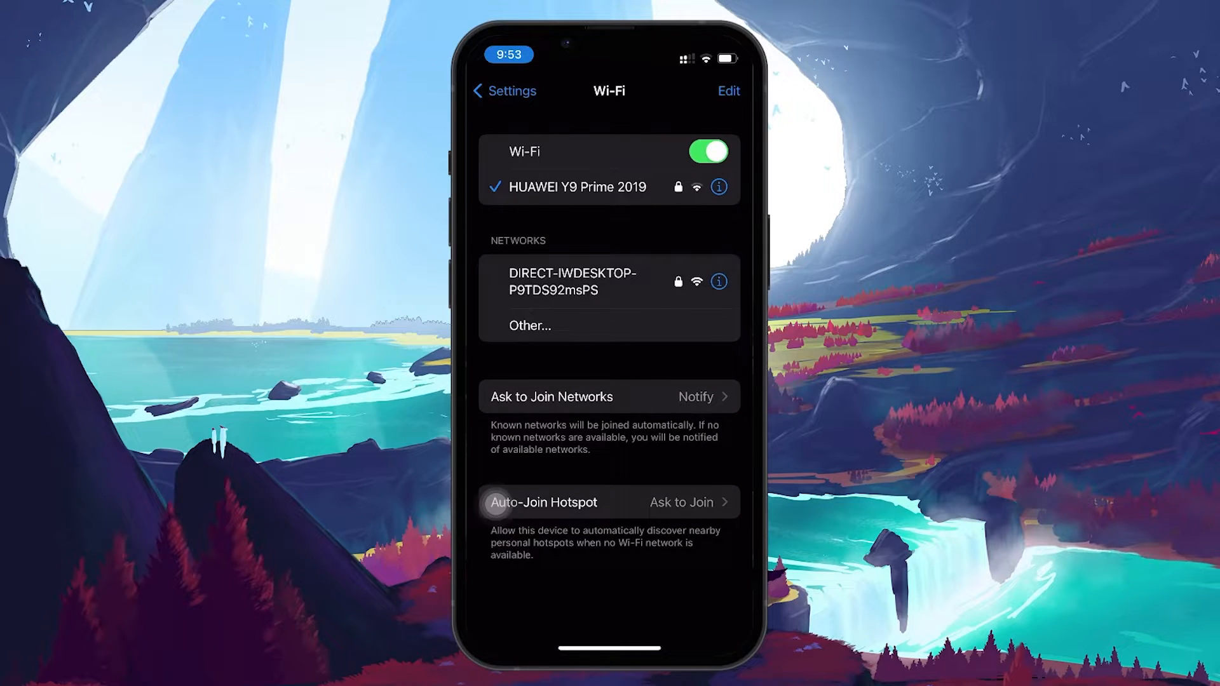
pyautogui.click(572, 282)
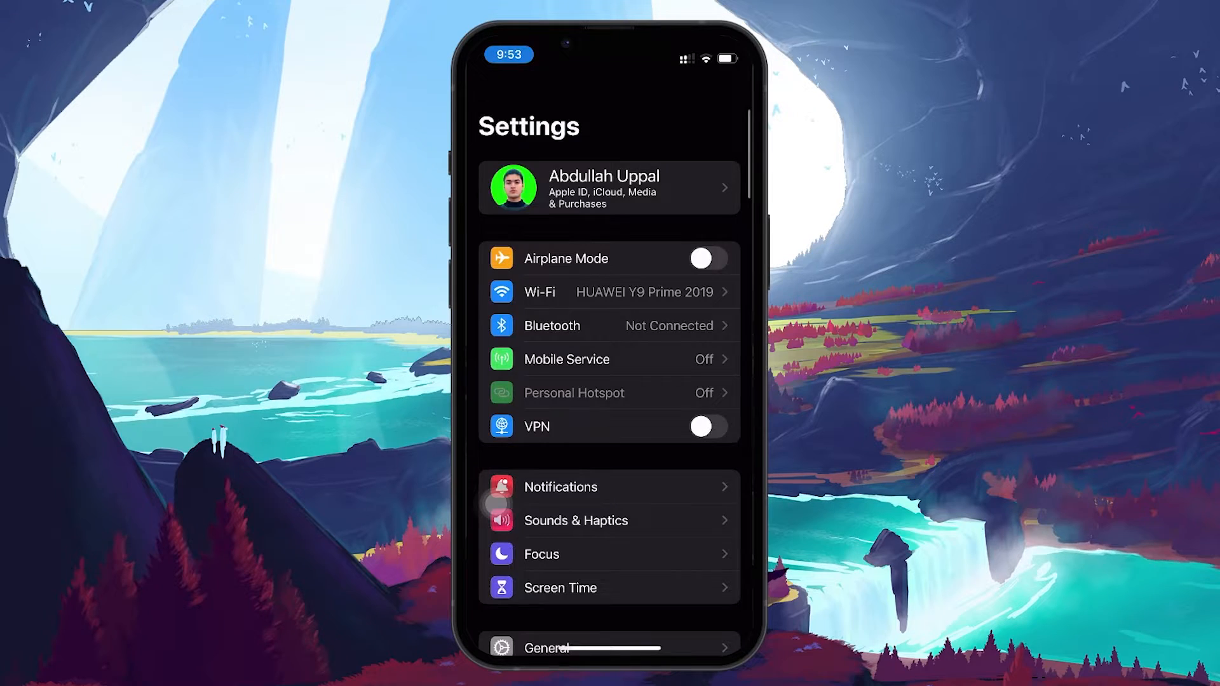
pyautogui.click(547, 646)
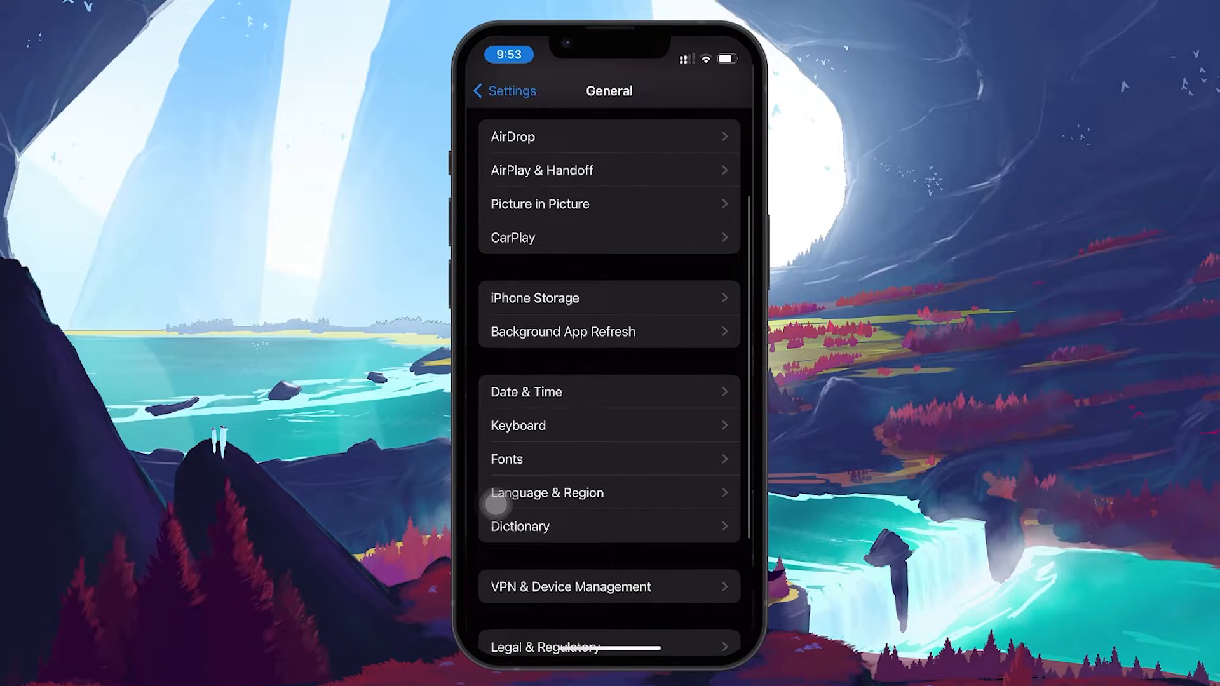
pyautogui.click(526, 391)
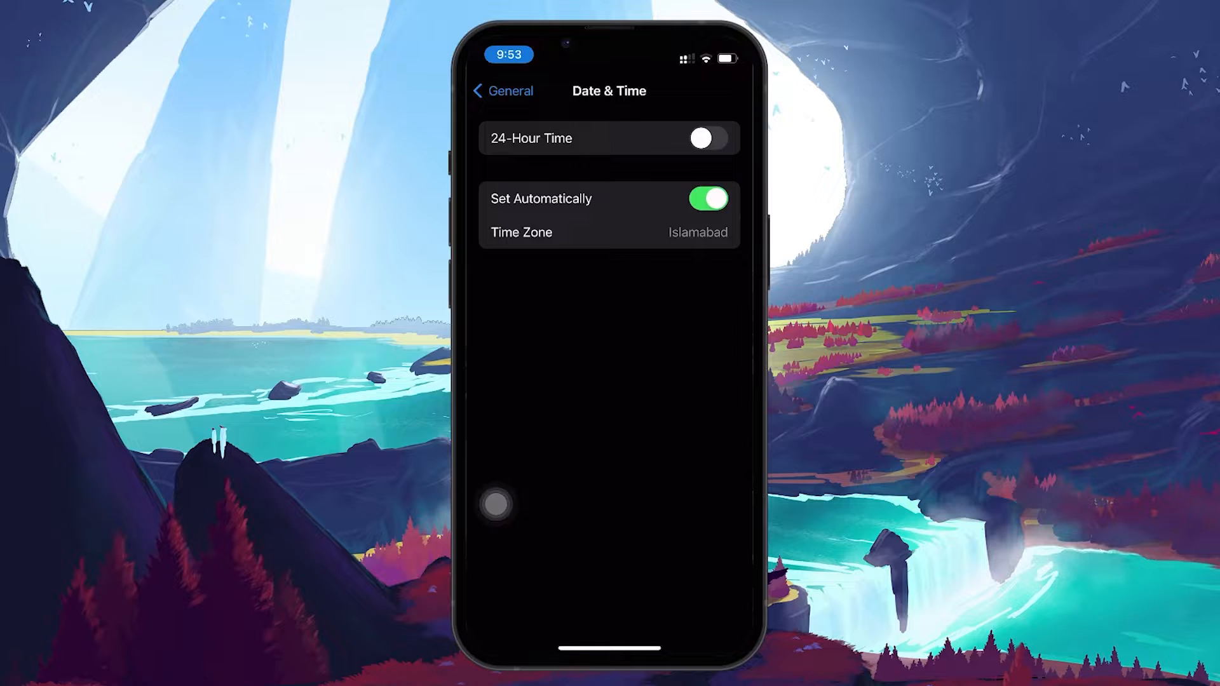
pyautogui.click(503, 91)
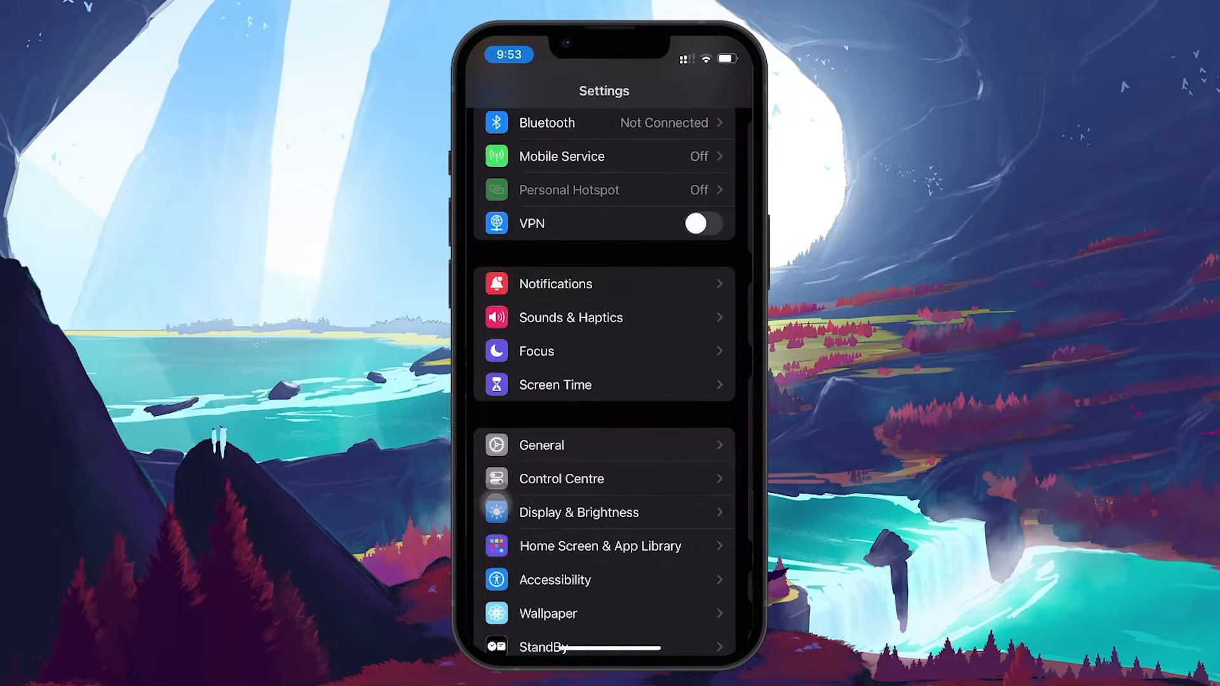
pyautogui.scroll(-3)
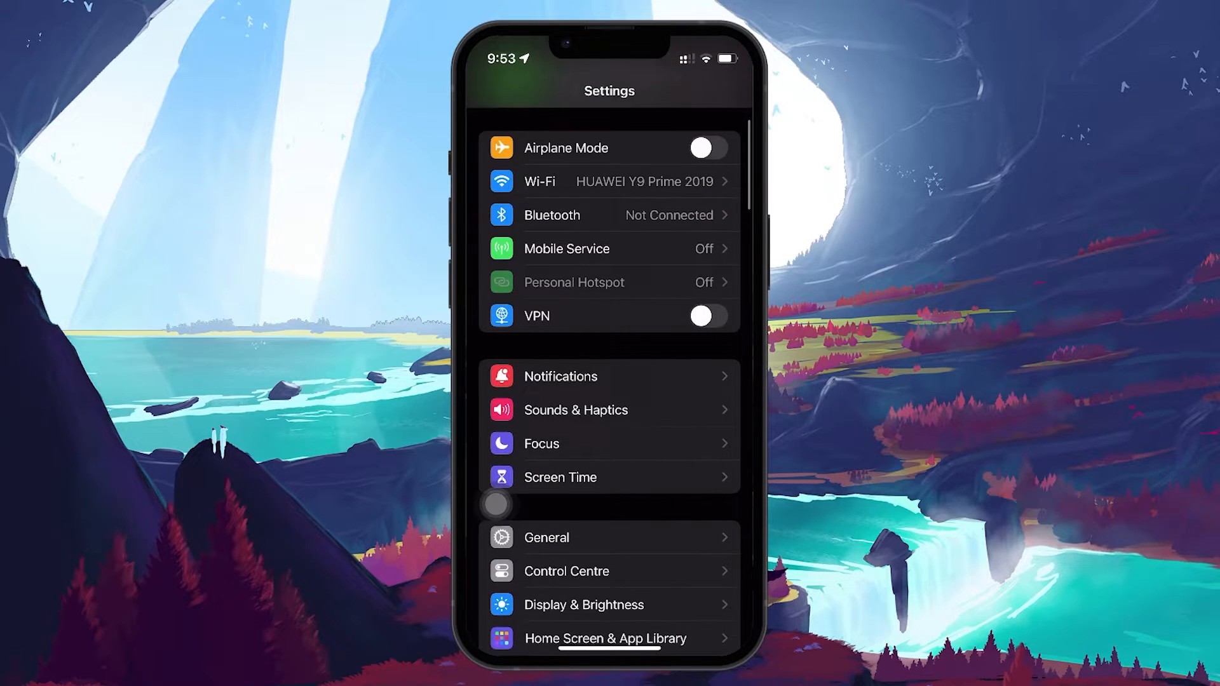
pyautogui.scroll(-3)
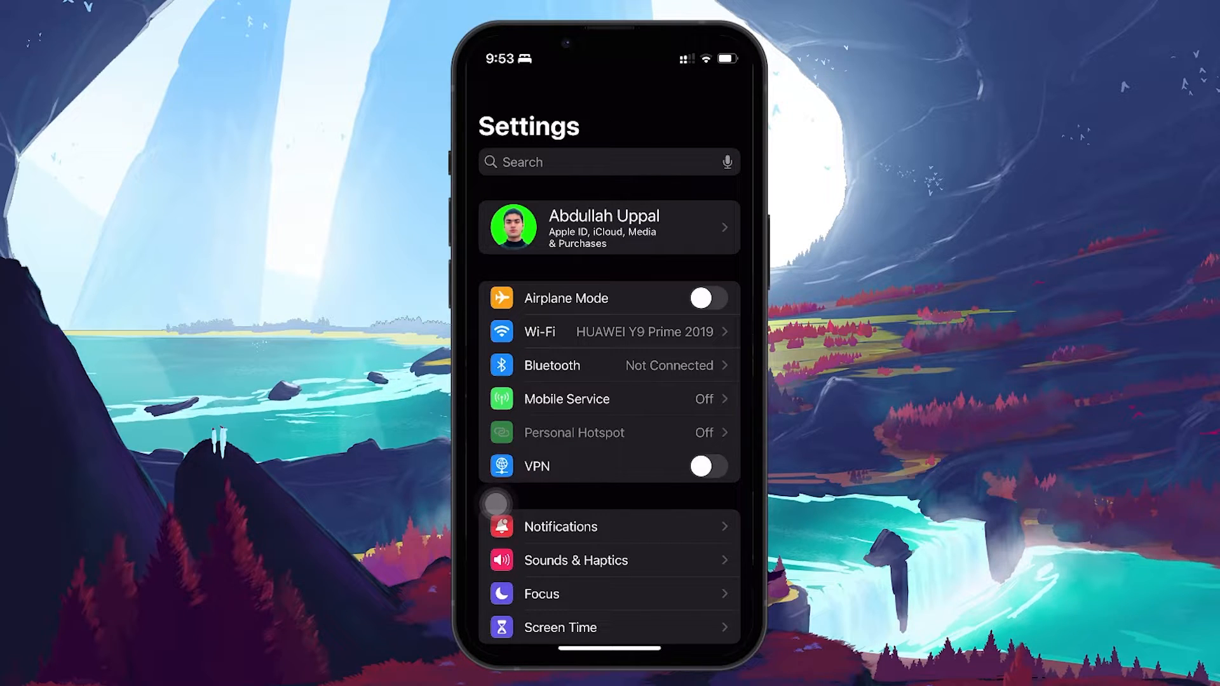
pyautogui.scroll(-3)
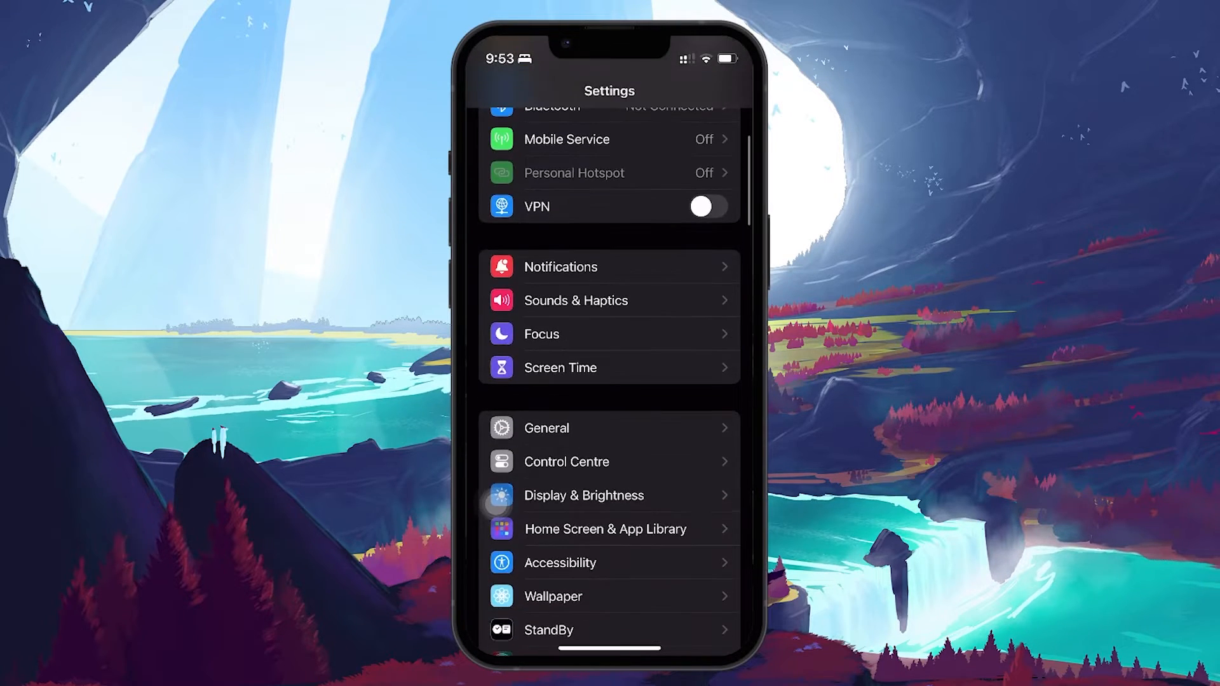
pyautogui.click(546, 427)
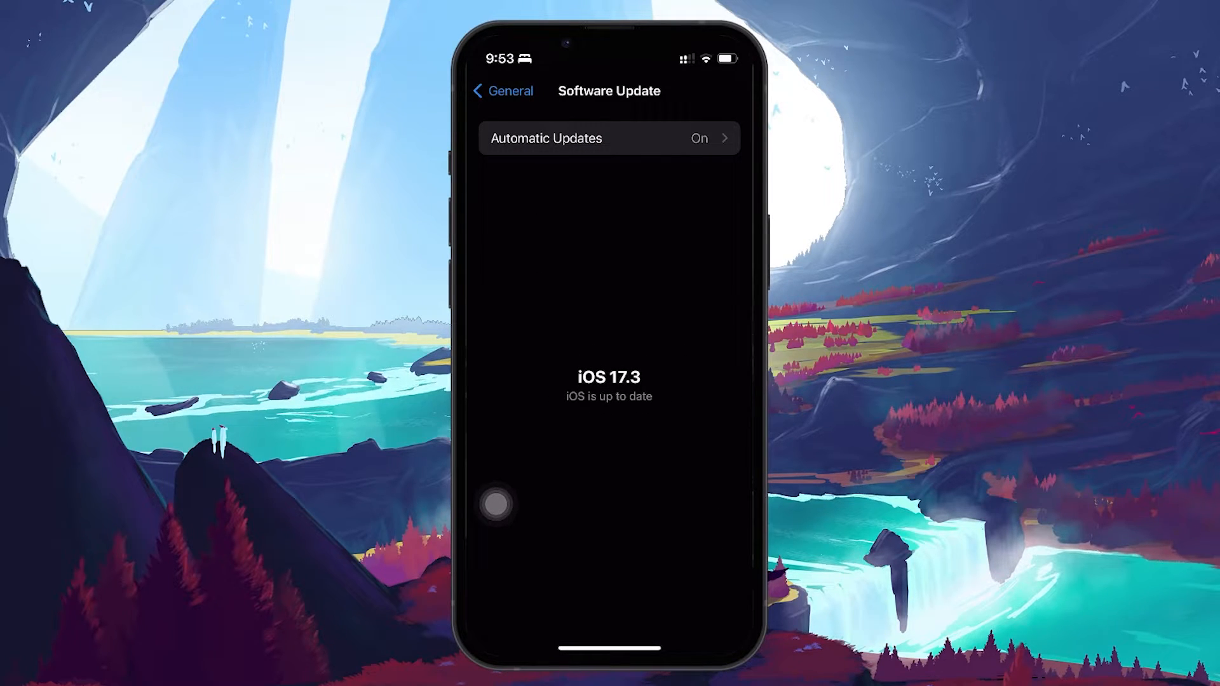
pyautogui.click(502, 90)
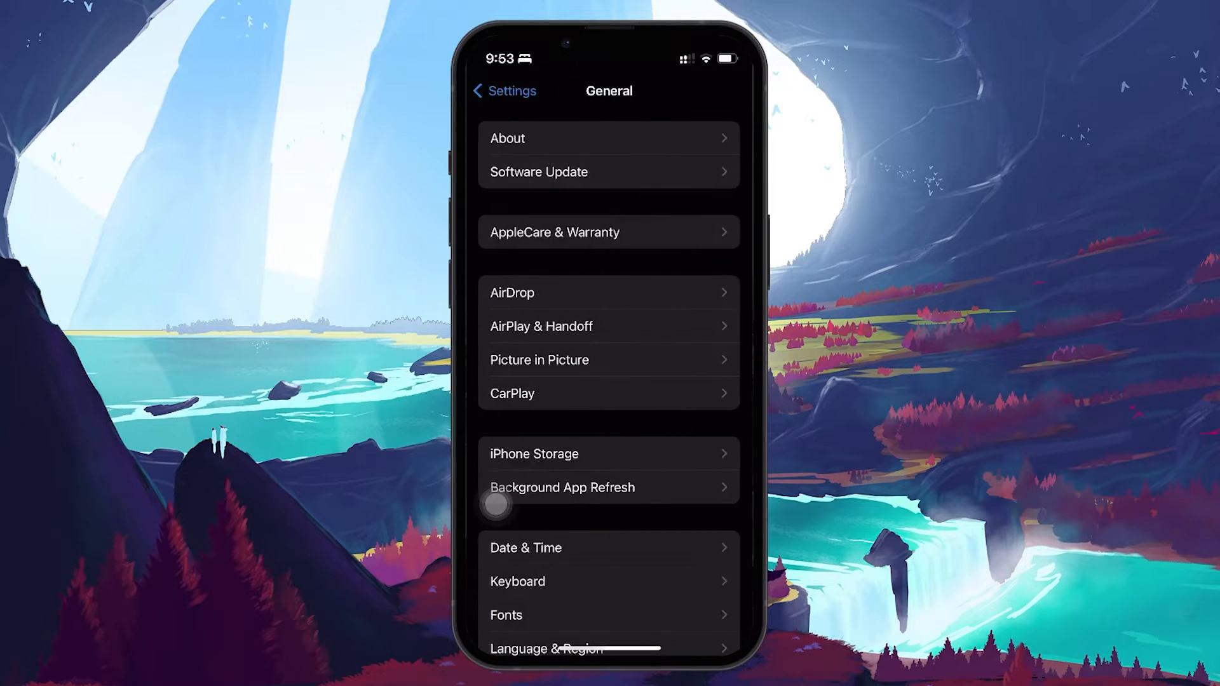
pyautogui.click(503, 91)
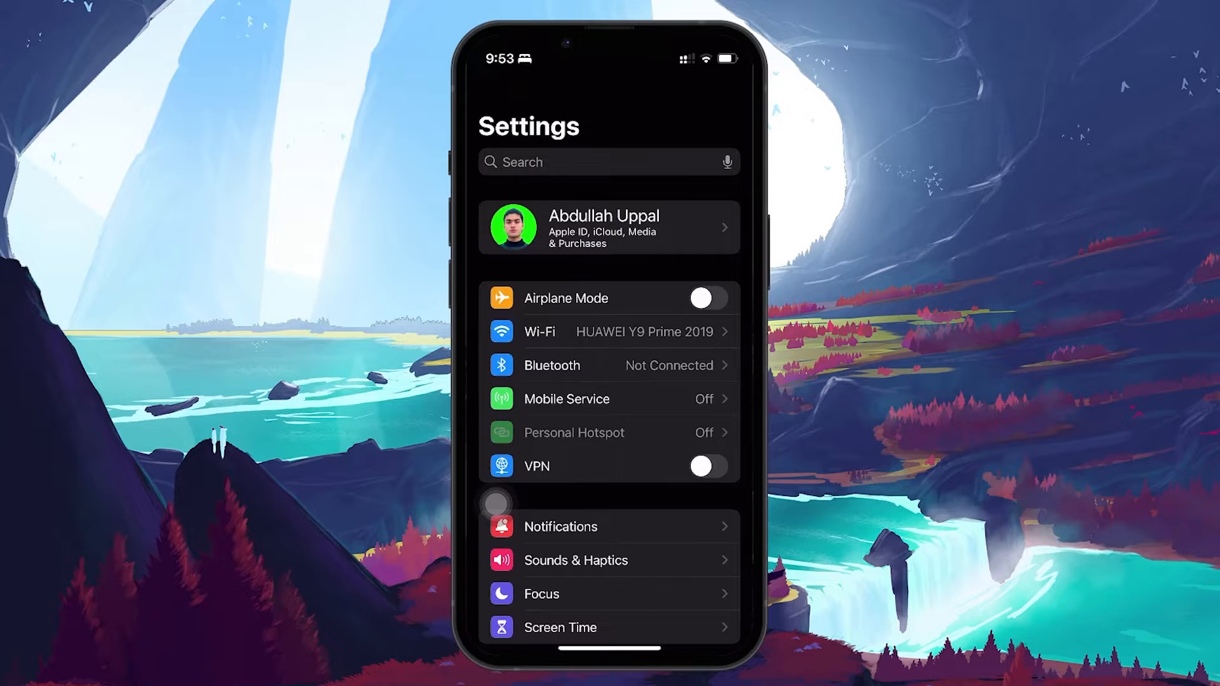
pyautogui.scroll(-3)
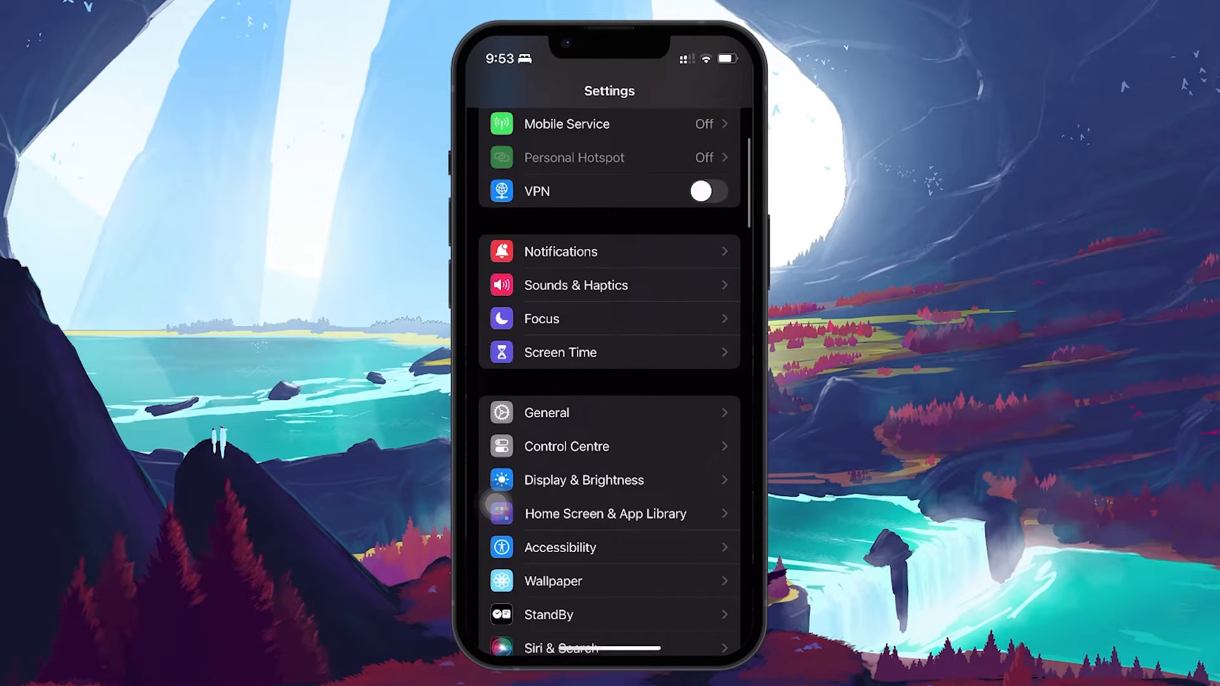
pyautogui.click(547, 413)
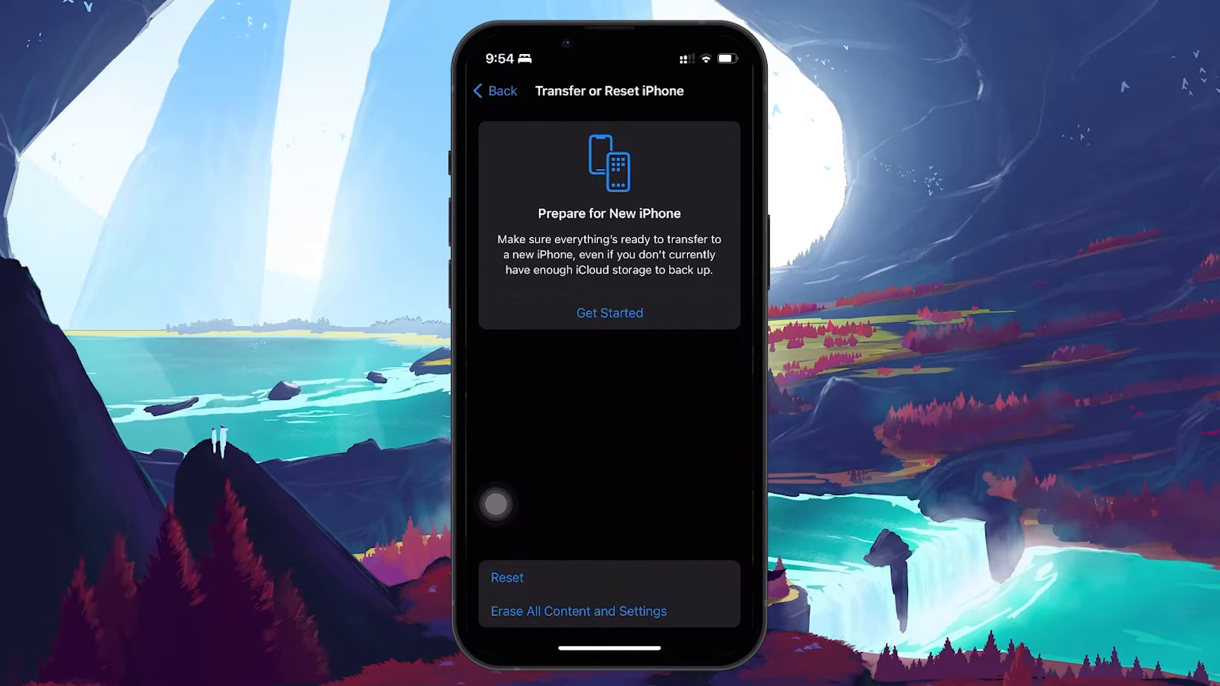
pyautogui.click(507, 578)
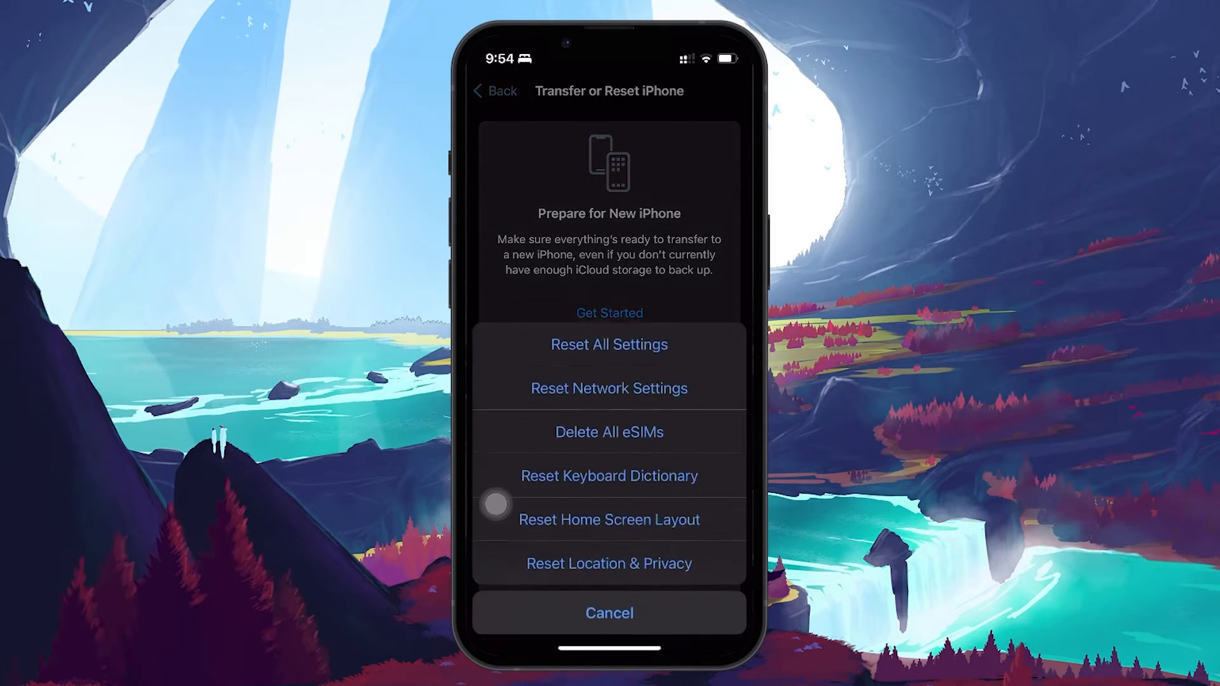
pyautogui.click(609, 388)
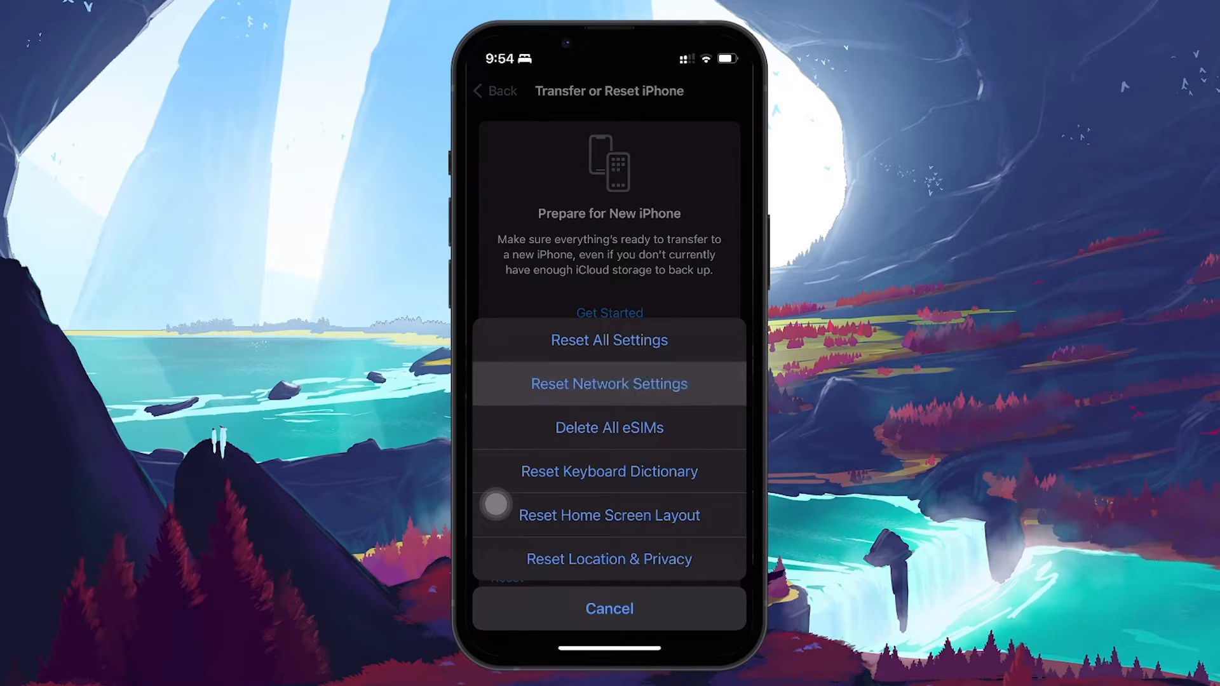
pyautogui.click(609, 384)
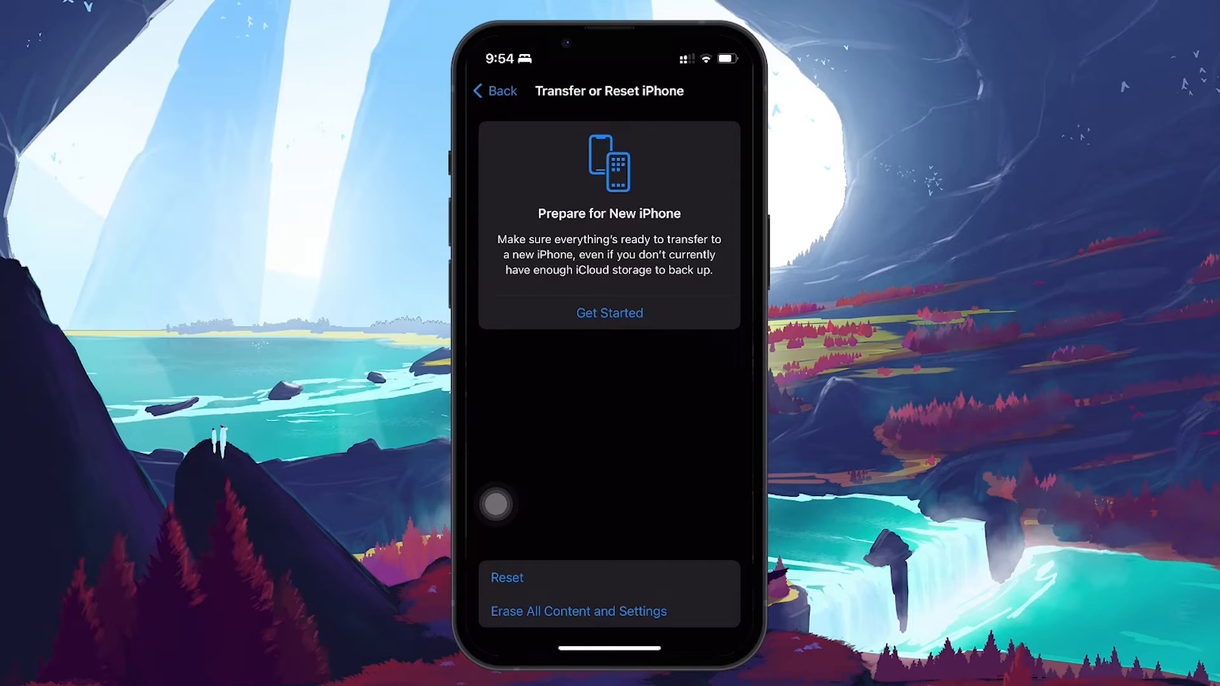
pyautogui.click(493, 90)
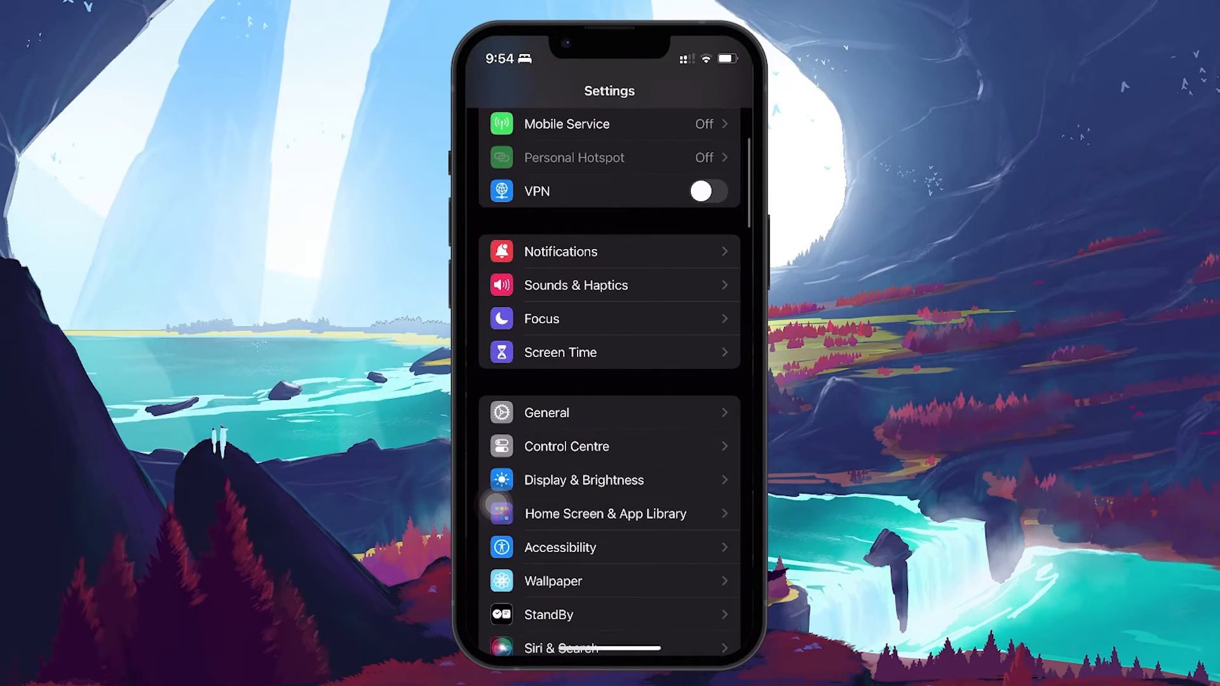